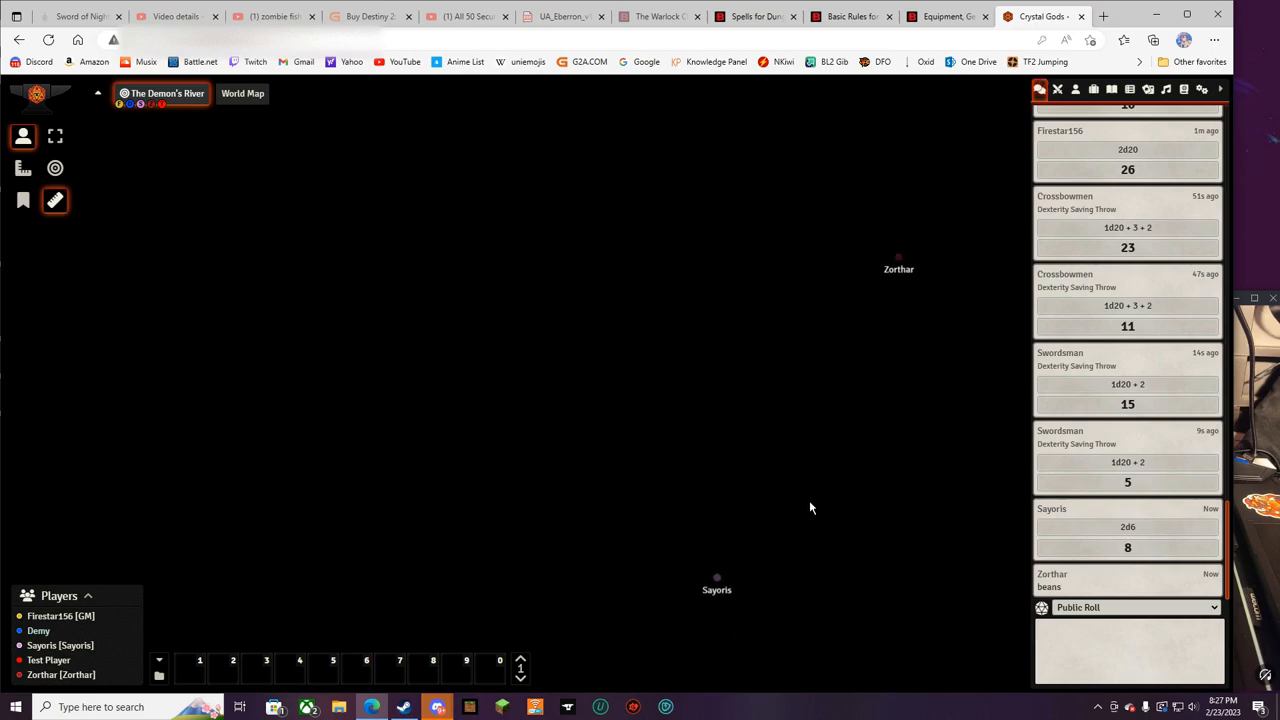
Roll the Short Sword attack (21) and damage (2), then open GeForce Instant Replay options.
{"action": "left_click_drag", "start_coordinate": [716, 578], "coordinate": [854, 489]}
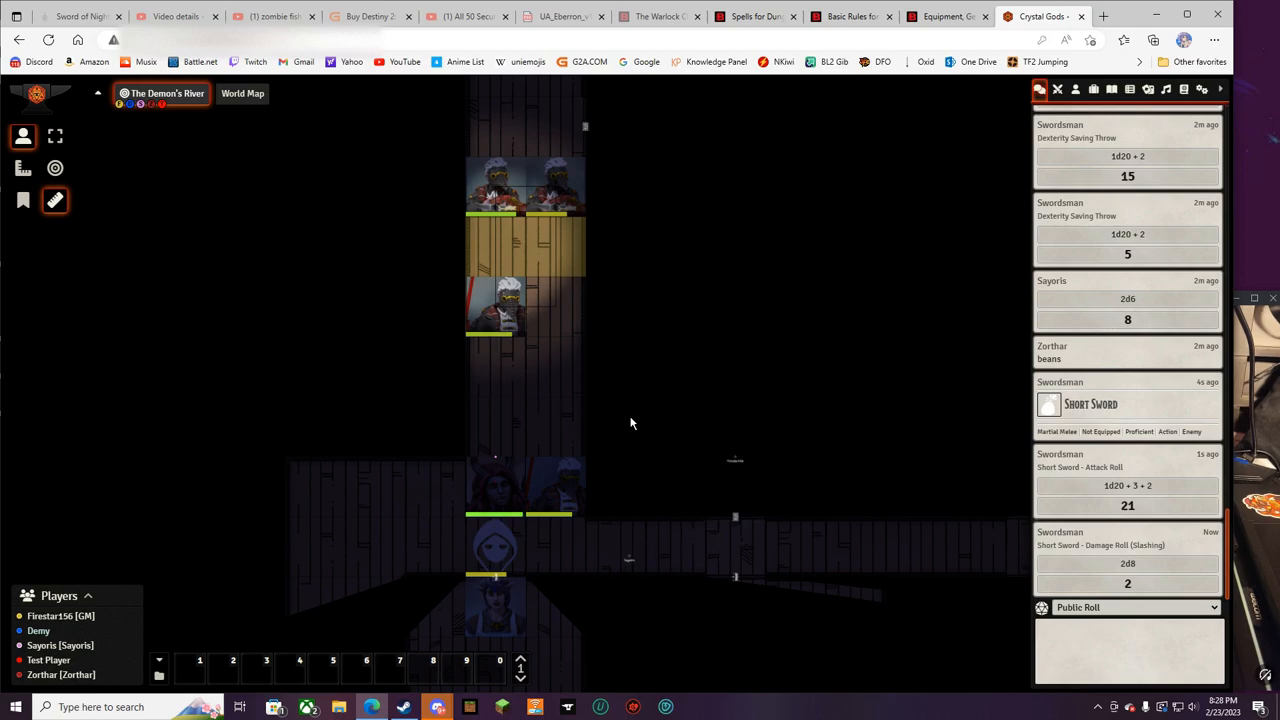
{"action": "key", "text": "Alt+z"}
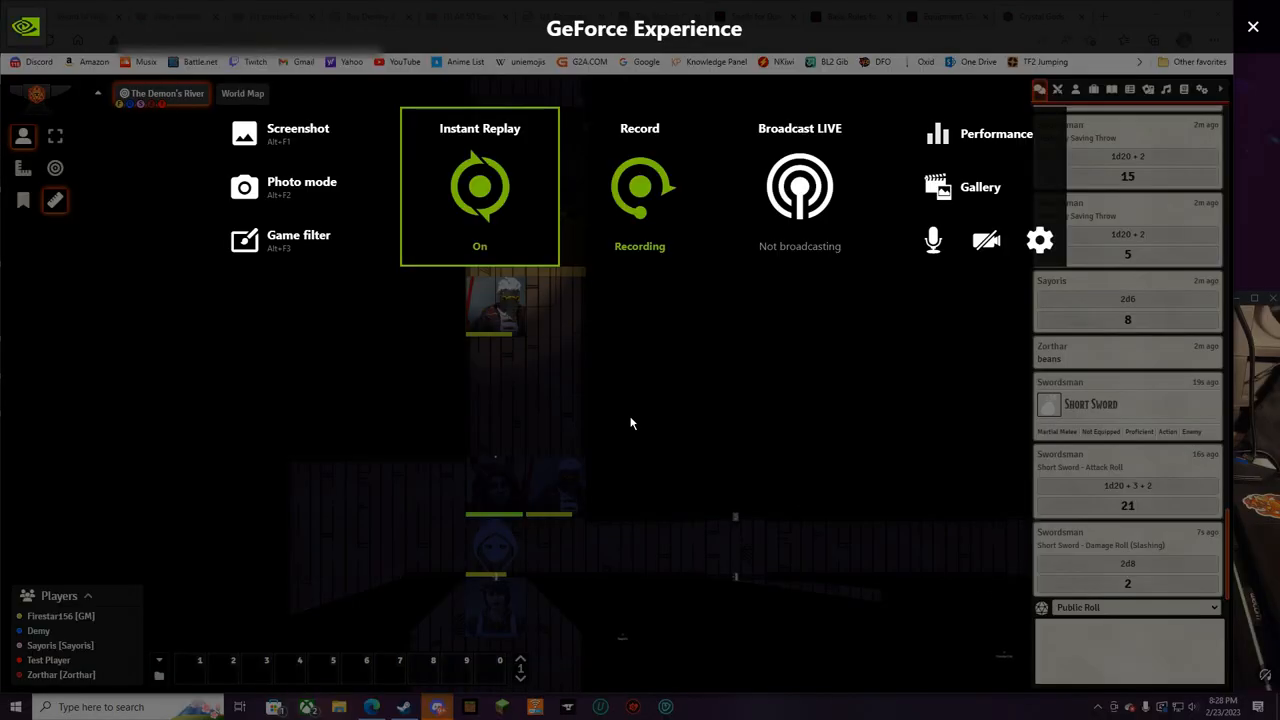
{"action": "left_click", "coordinate": [479, 186]}
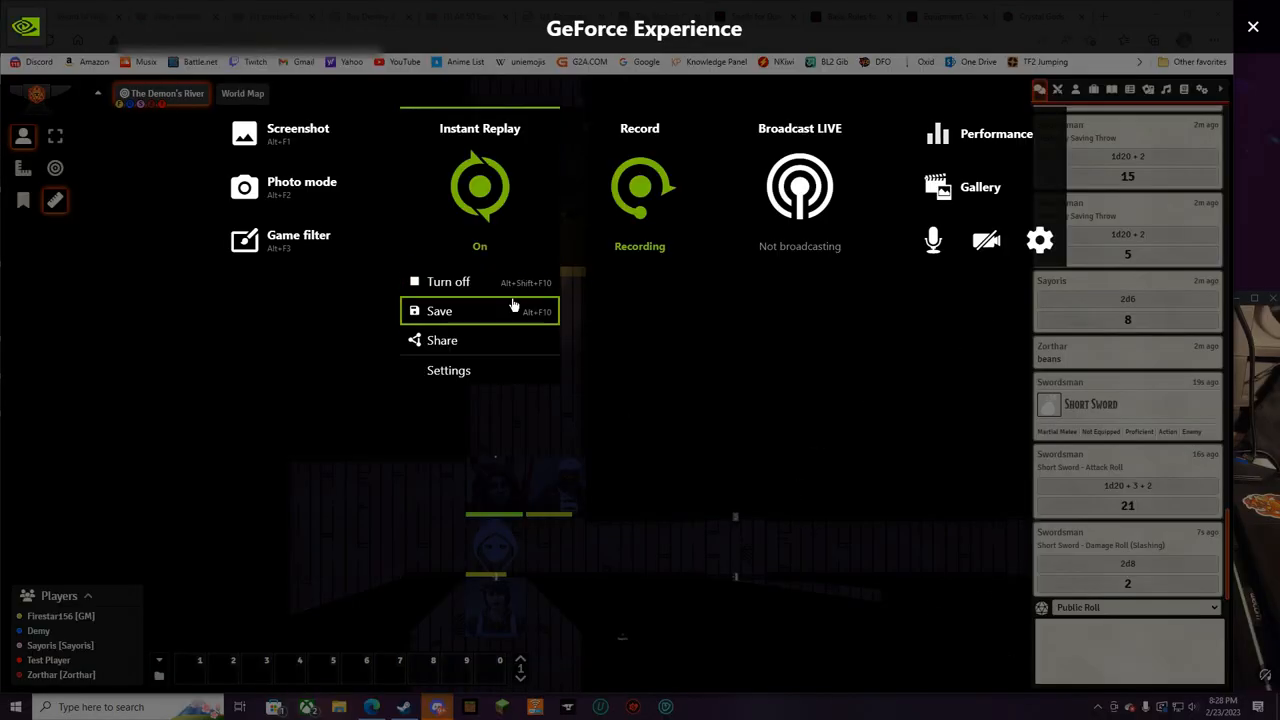